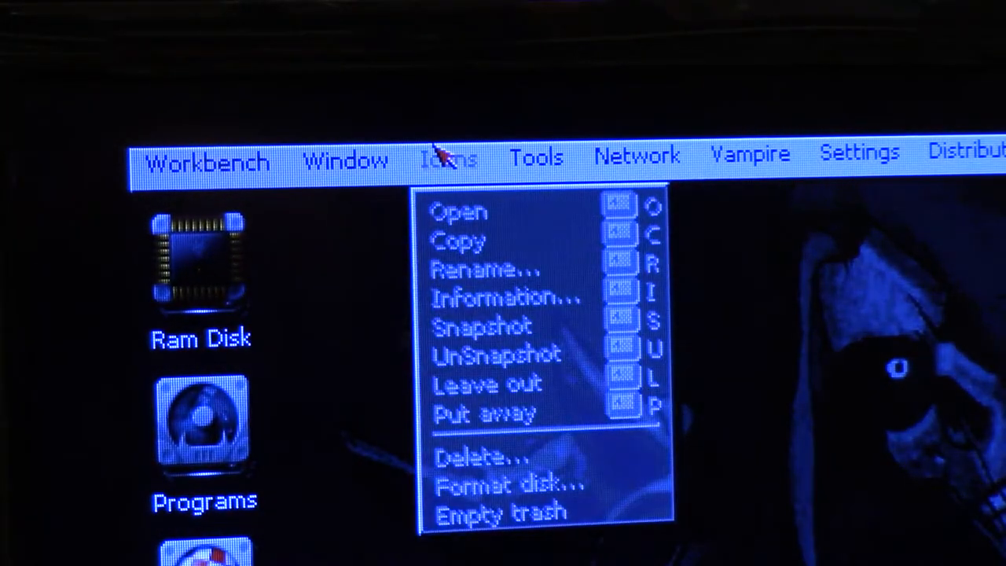
- Bring up the DiskImage tool showing its units with no disk present
left_click(208, 157)
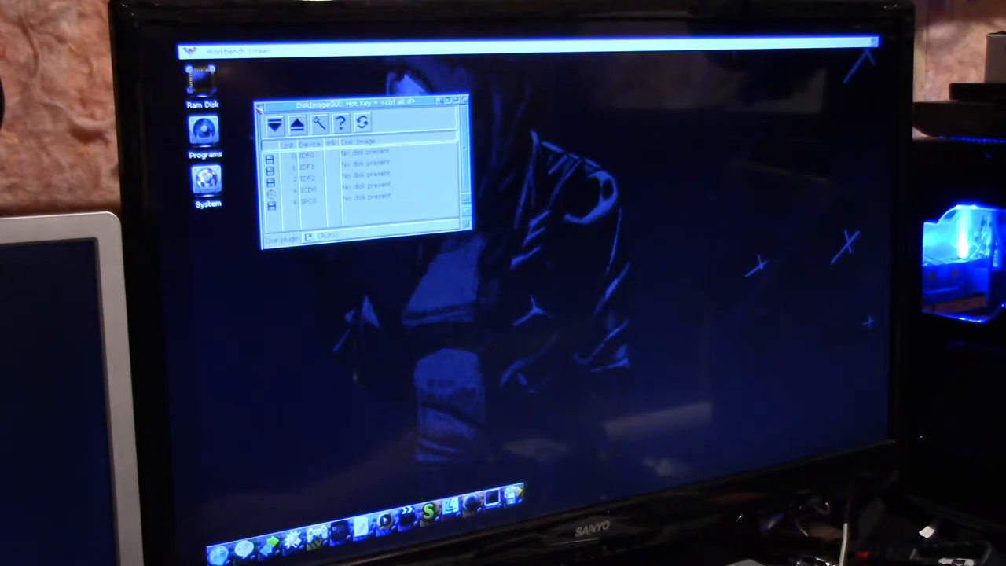
- Look inside the 16GB volume and its files drawer
left_click(440, 101)
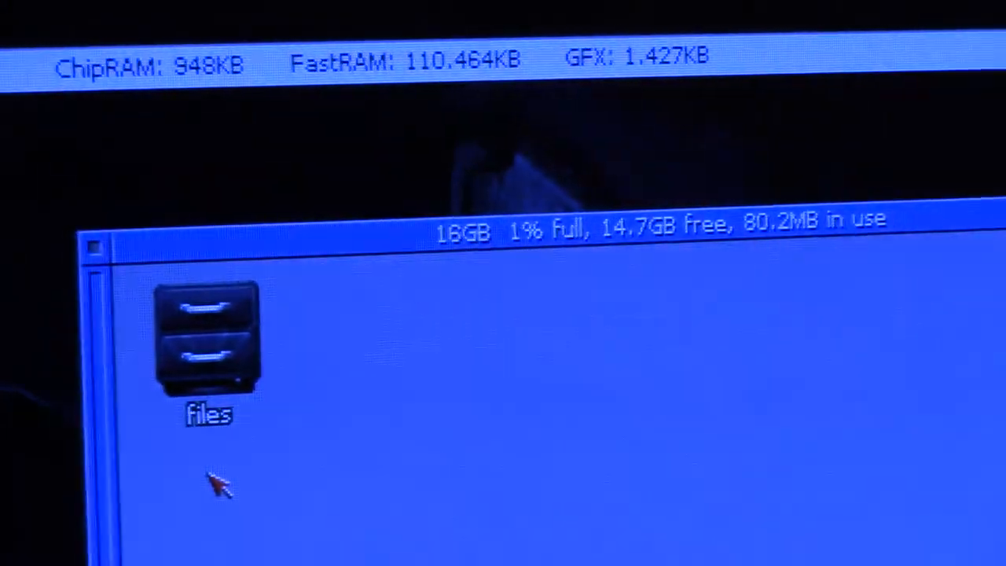
double_click(207, 346)
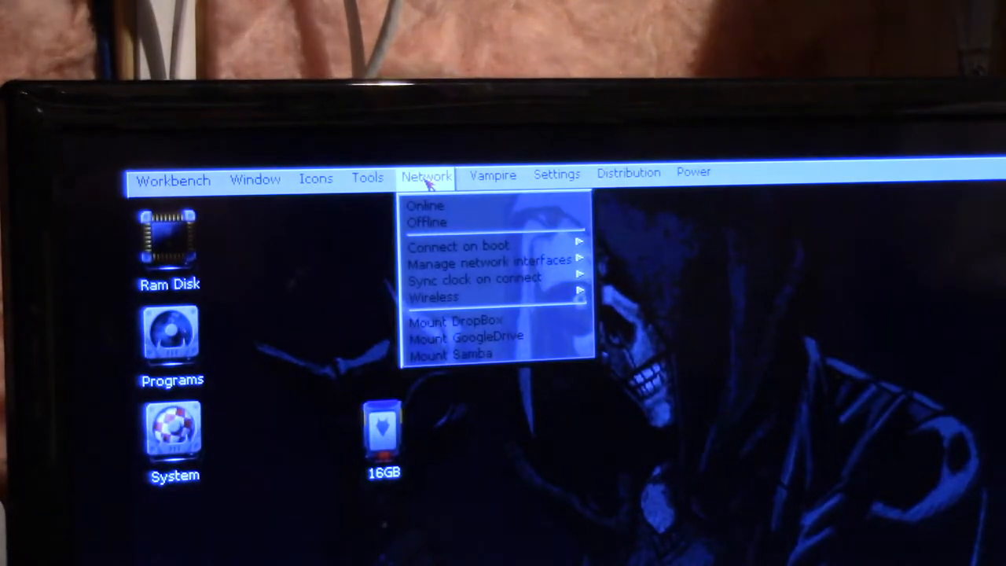
left_click(492, 174)
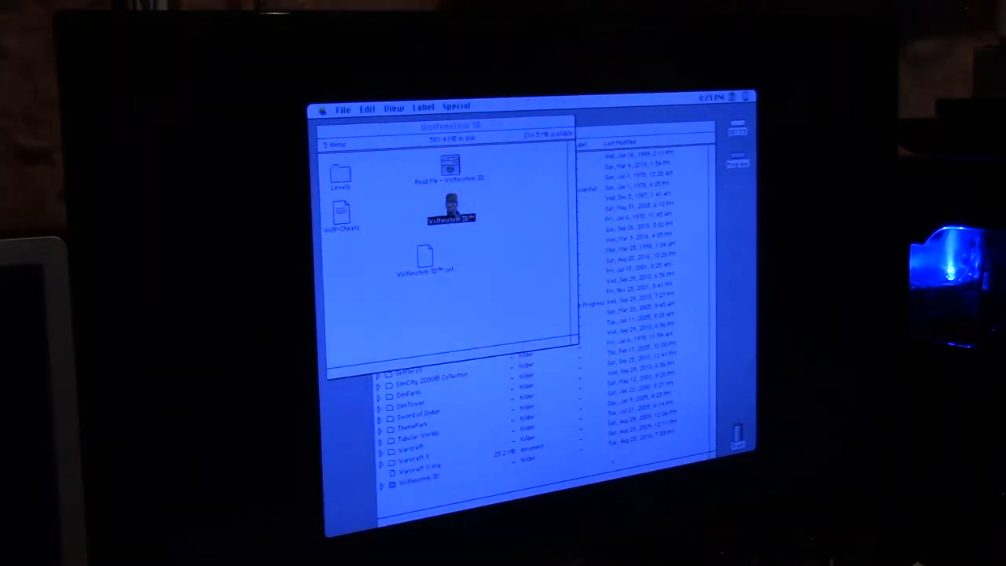
- Launch Wolfenstein 3D, start the Second Encounter scenario, then answer the save prompt when quitting
double_click(449, 208)
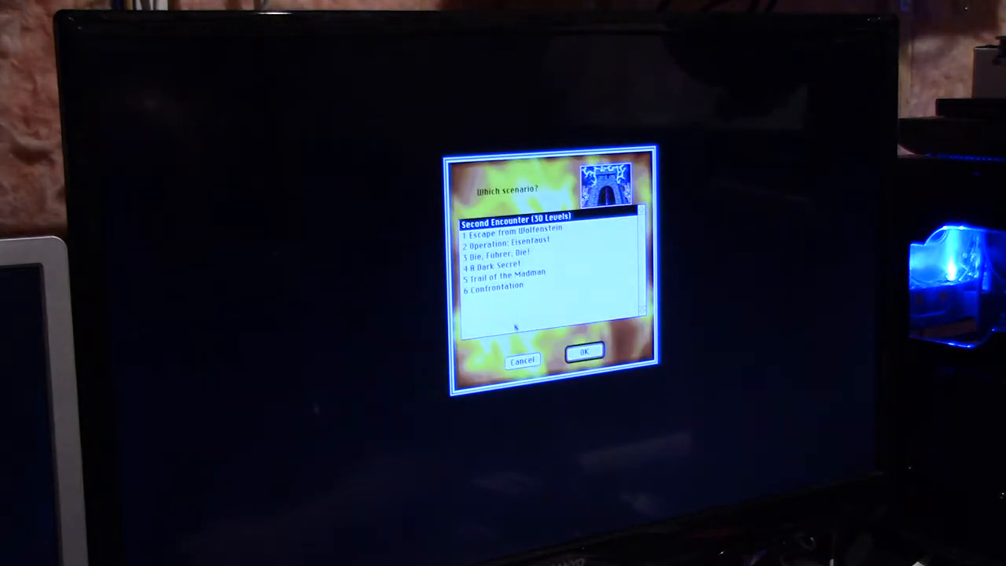
left_click(585, 352)
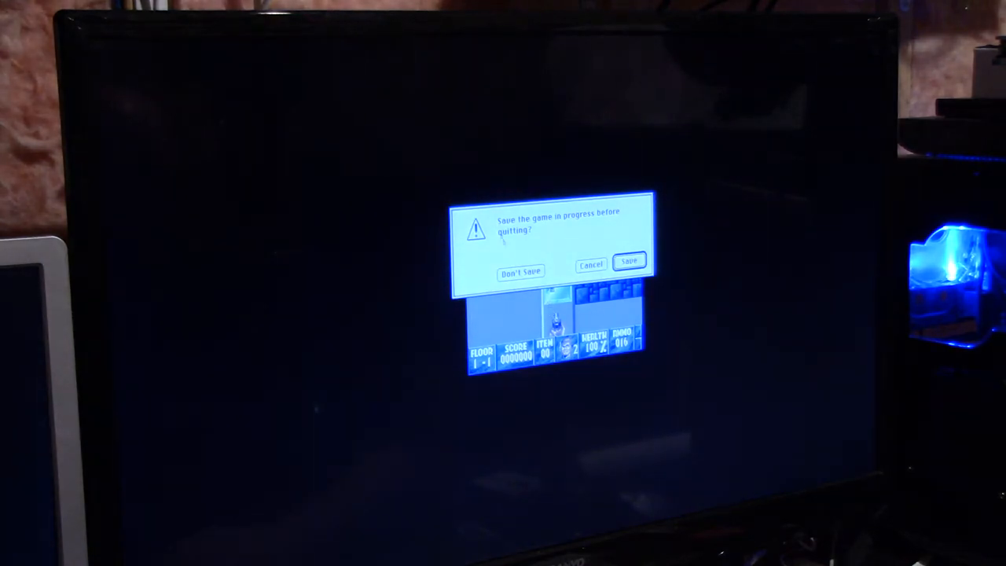
left_click(521, 271)
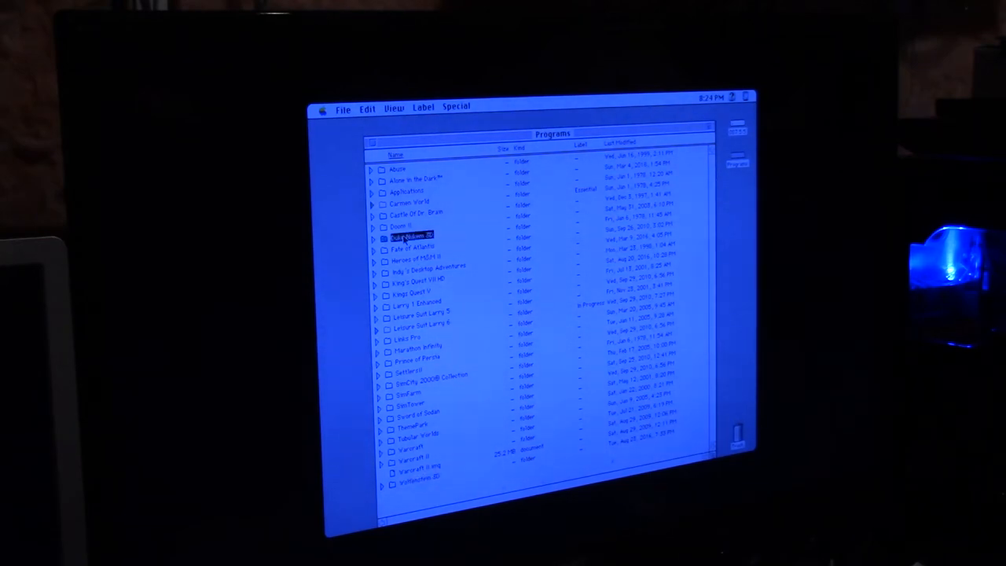
- Look inside the Duke Nukem 3D folder in the Programs window
double_click(410, 235)
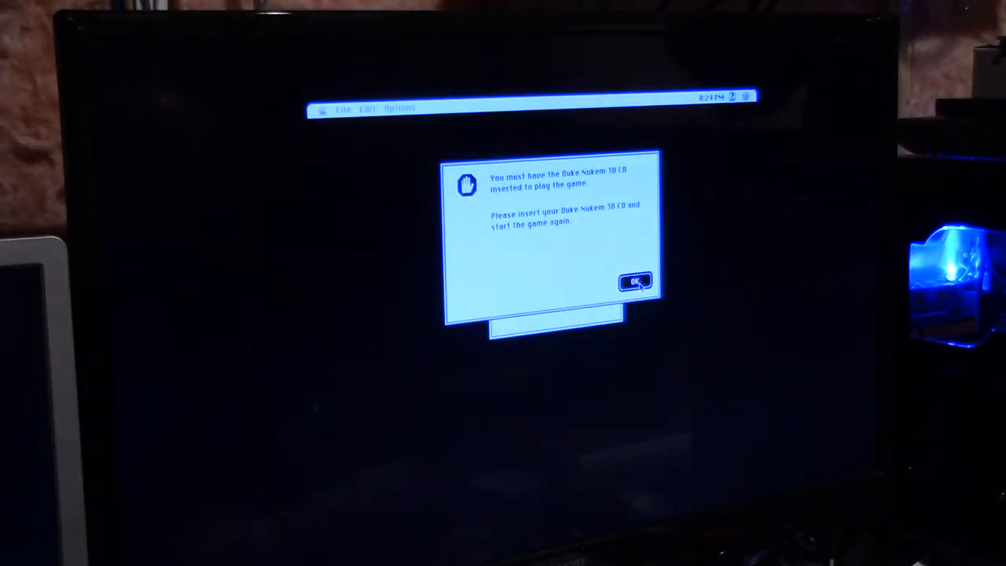
- Dismiss the insert-CD notice and start another item from the Duke Nukem 3D folder
left_click(635, 281)
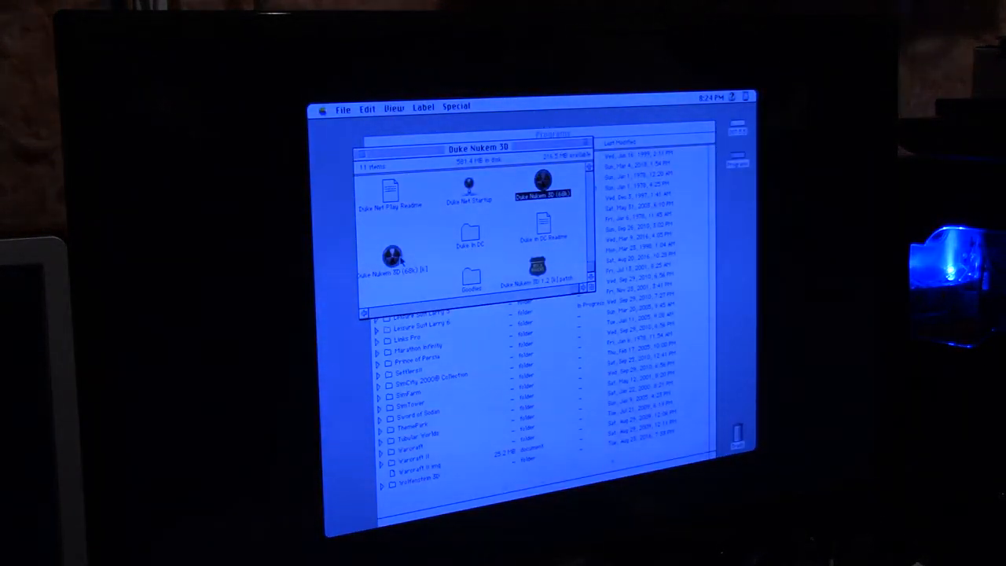
double_click(544, 193)
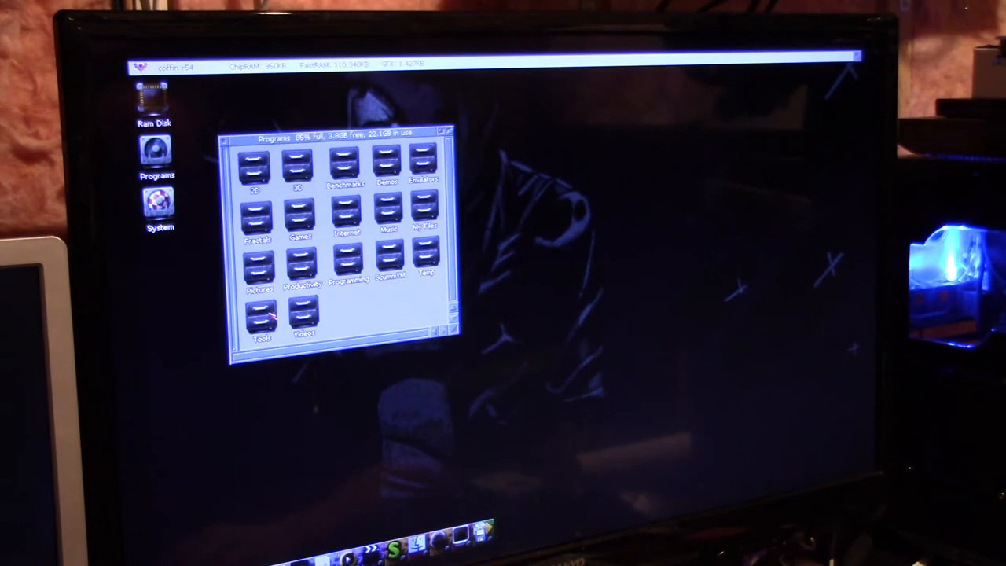
double_click(302, 264)
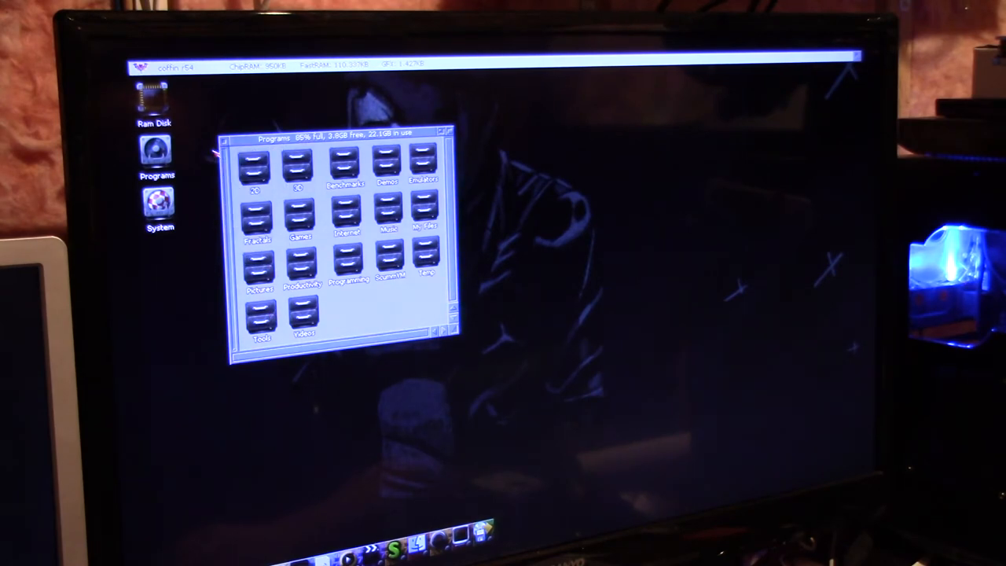
double_click(260, 314)
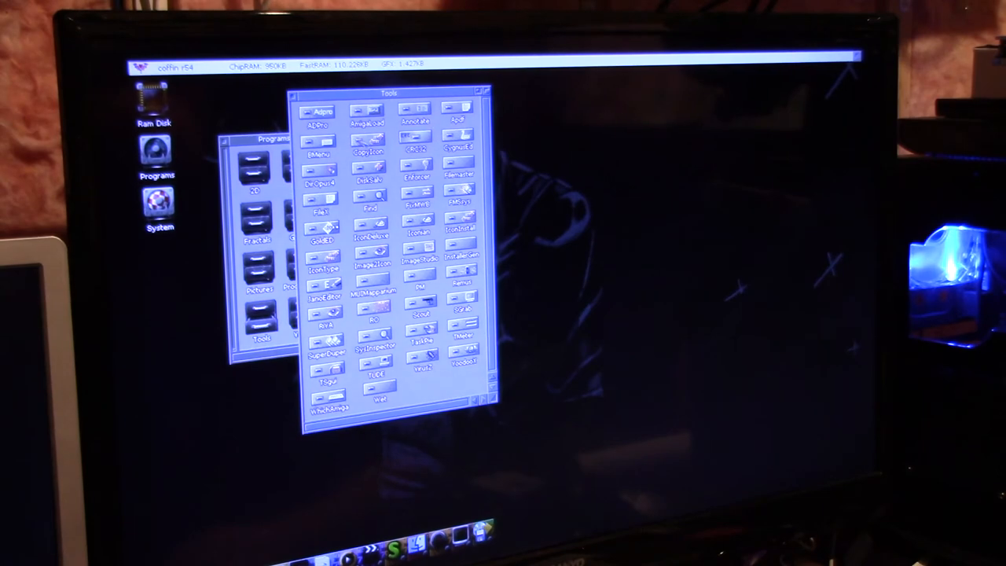
double_click(459, 145)
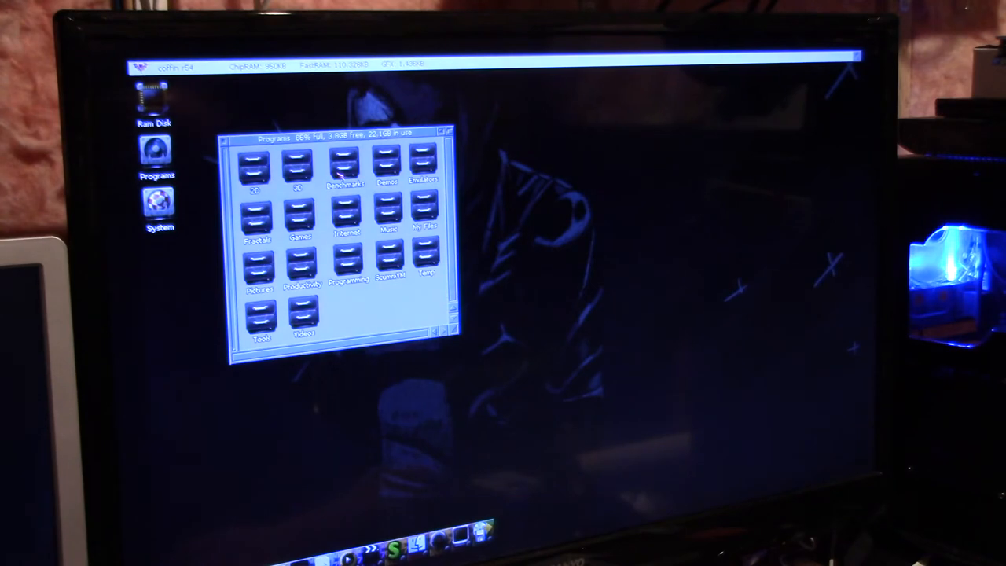
double_click(346, 165)
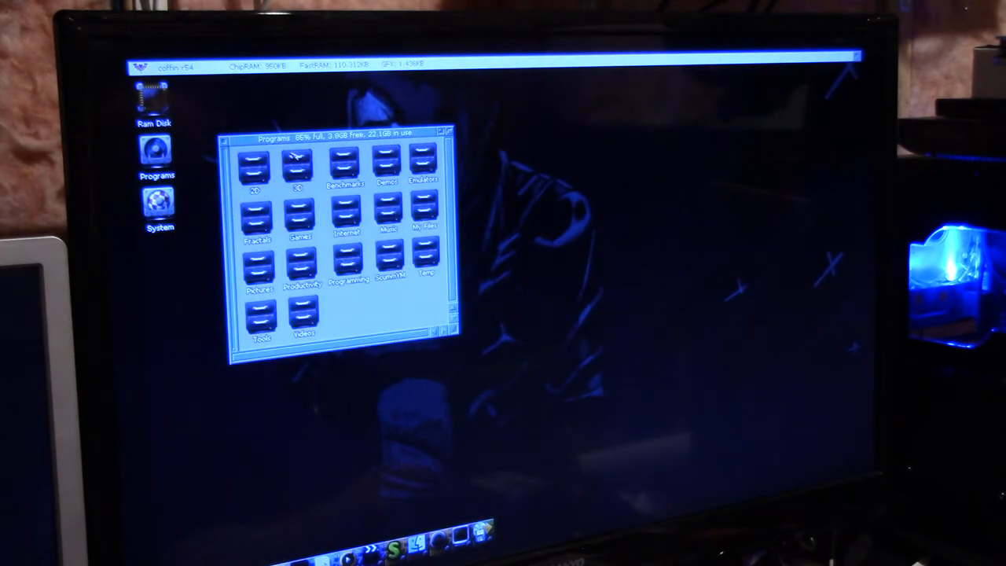
double_click(254, 160)
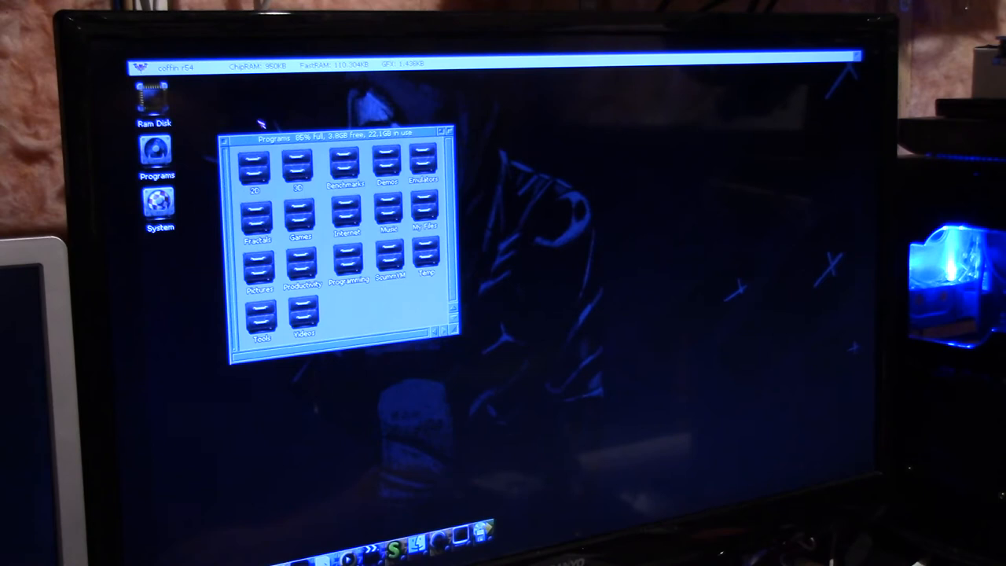
double_click(343, 207)
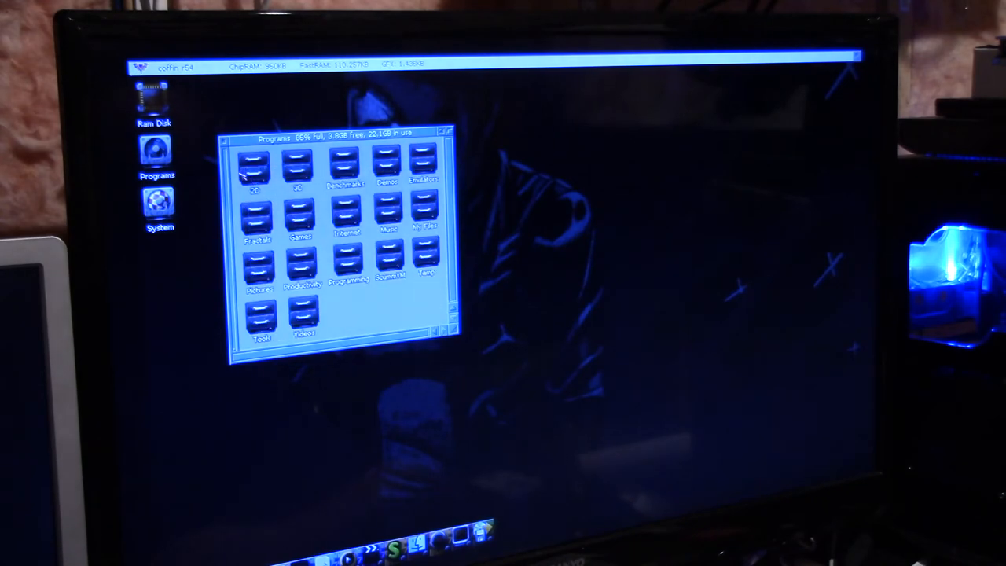
- Show the utilities inside the Tools drawer of Programs
double_click(258, 267)
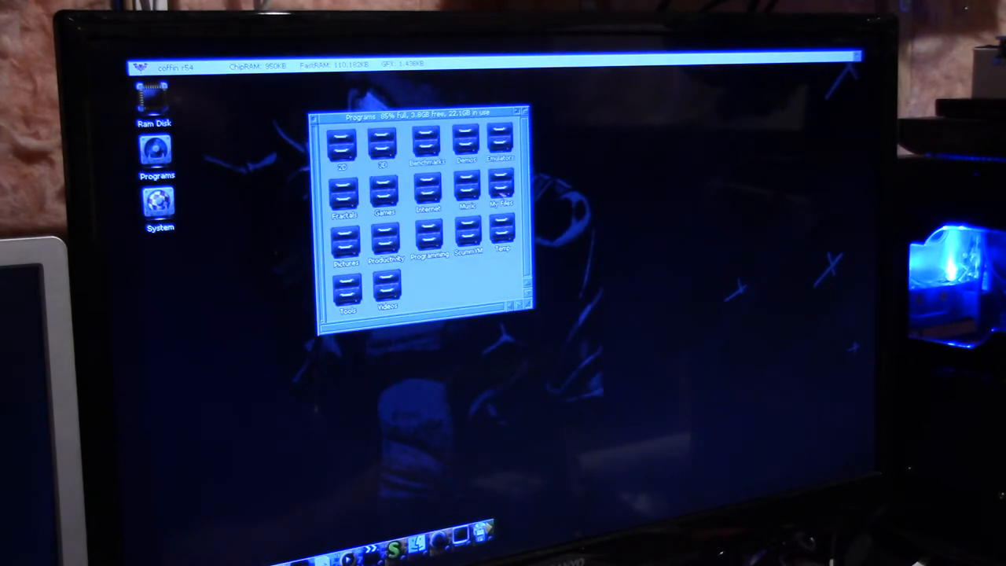
double_click(348, 296)
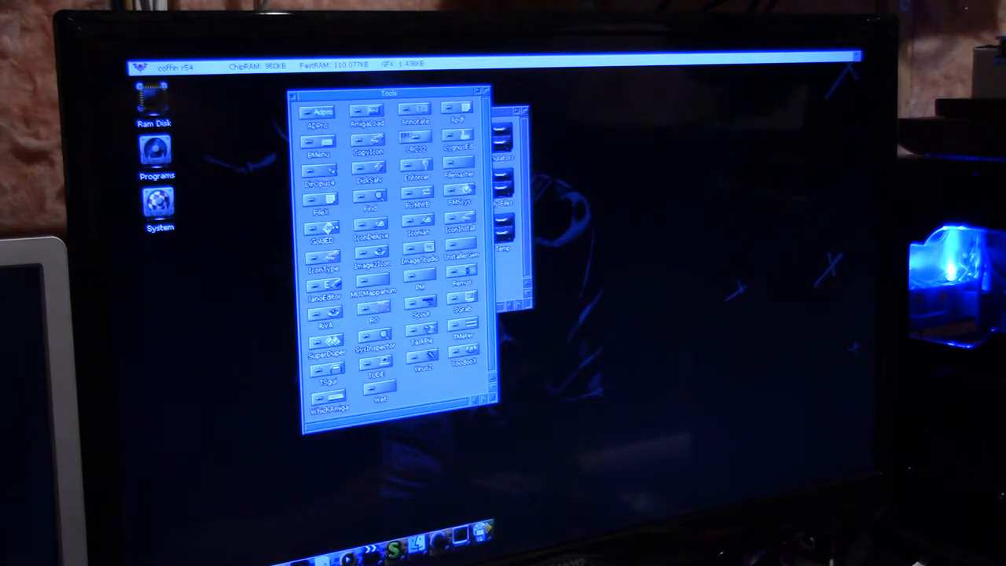
mouse_move(239, 235)
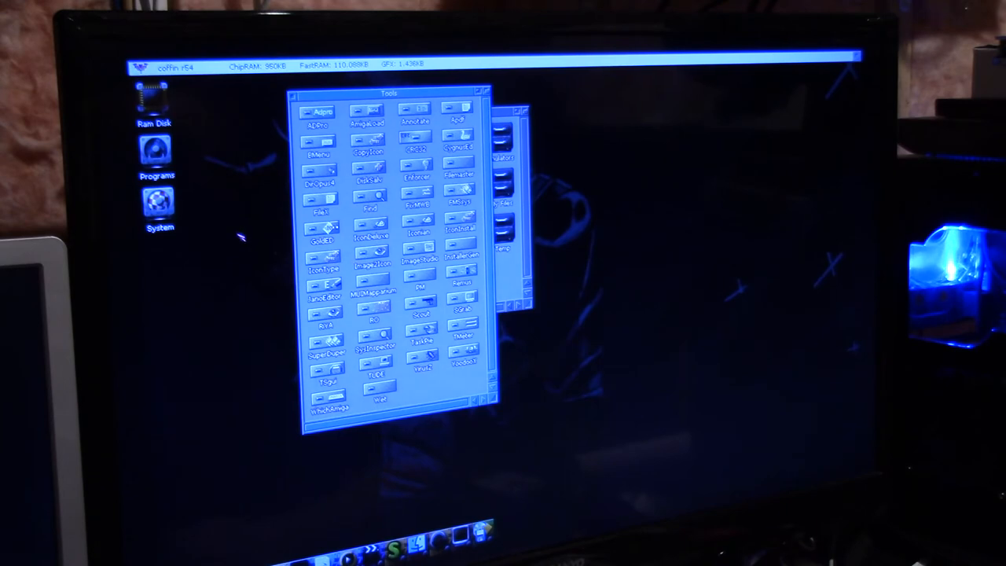